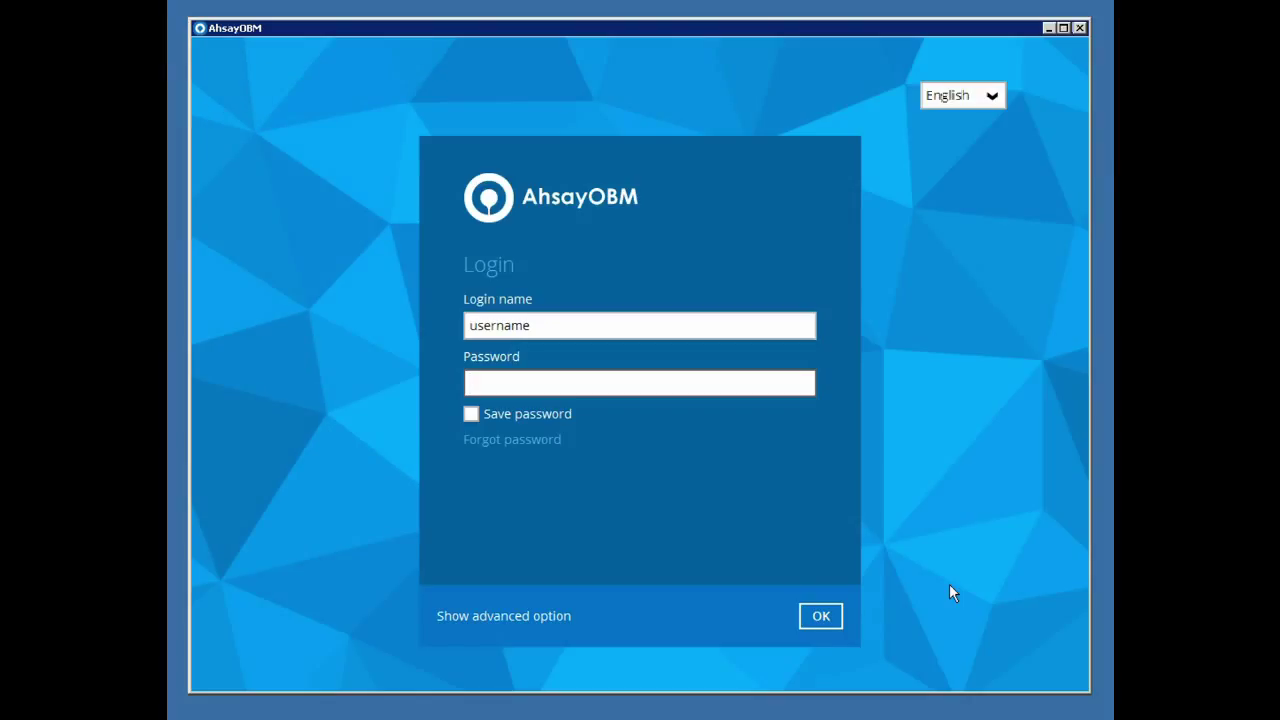
- Log in to the AhsayOBM backup account with its password
{"action": "left_click", "coordinate": [639, 382]}
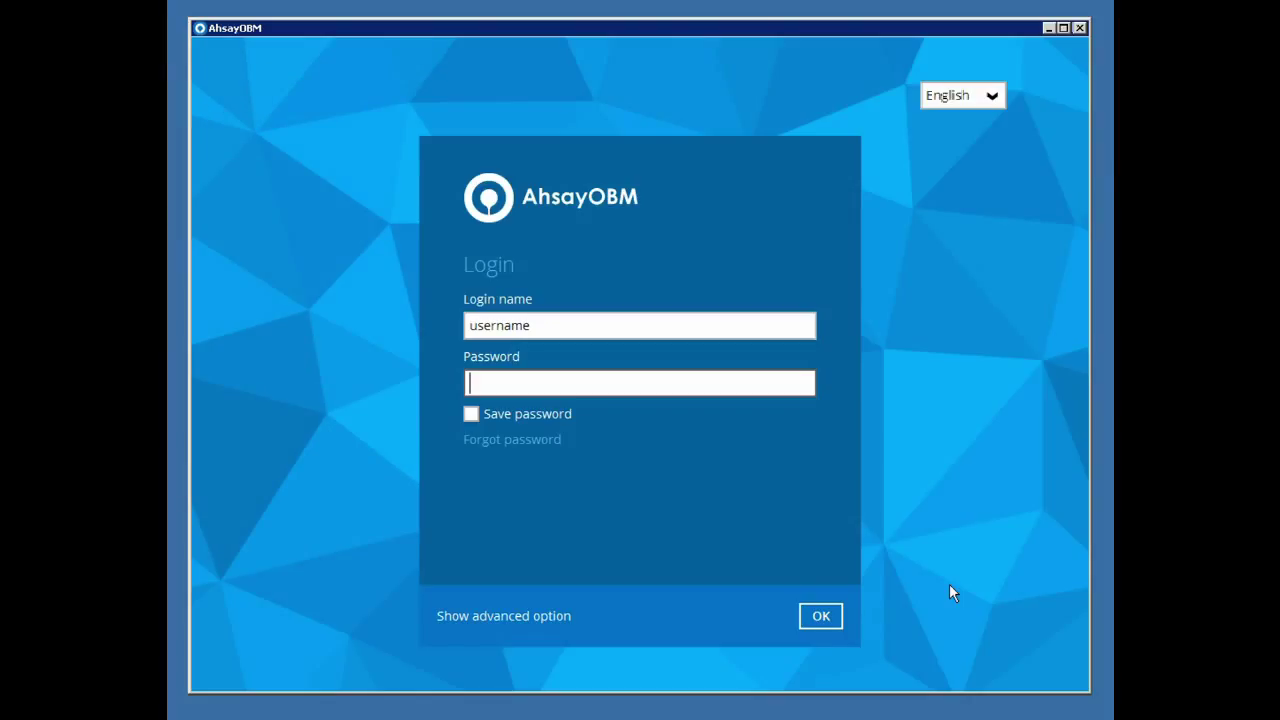
{"action": "mouse_move", "coordinate": [950, 450]}
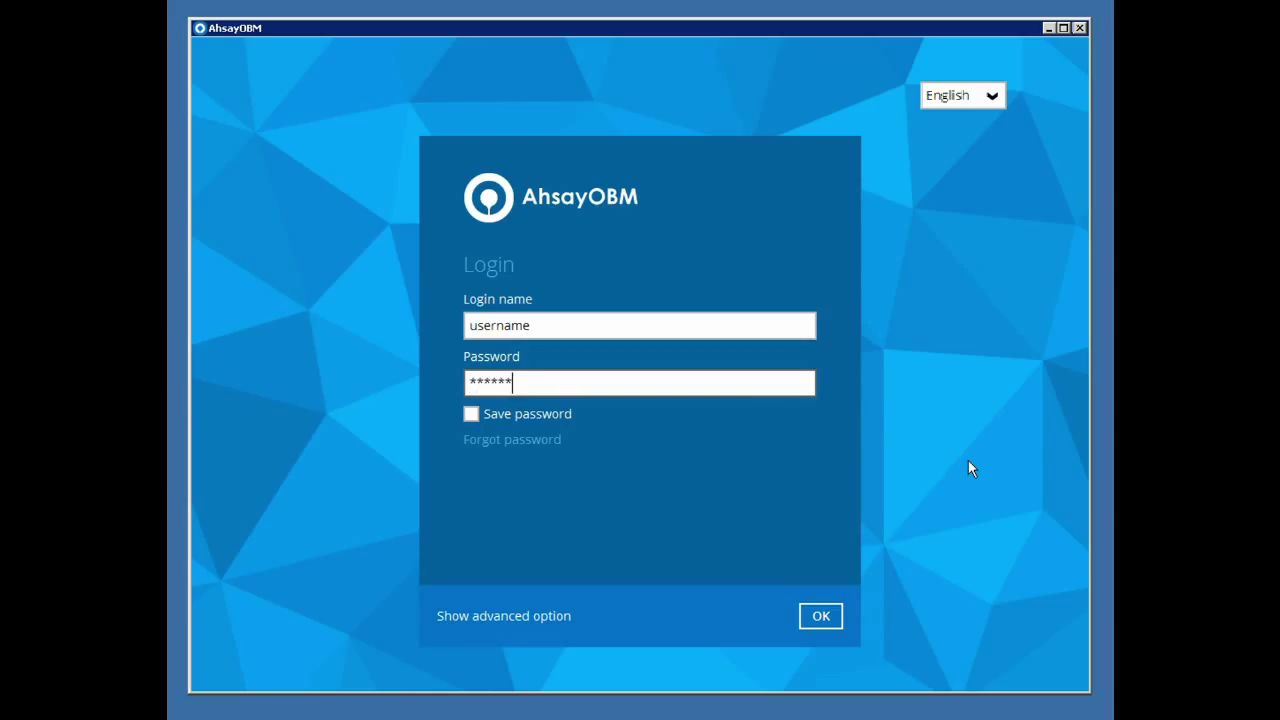
{"action": "left_click", "coordinate": [820, 615]}
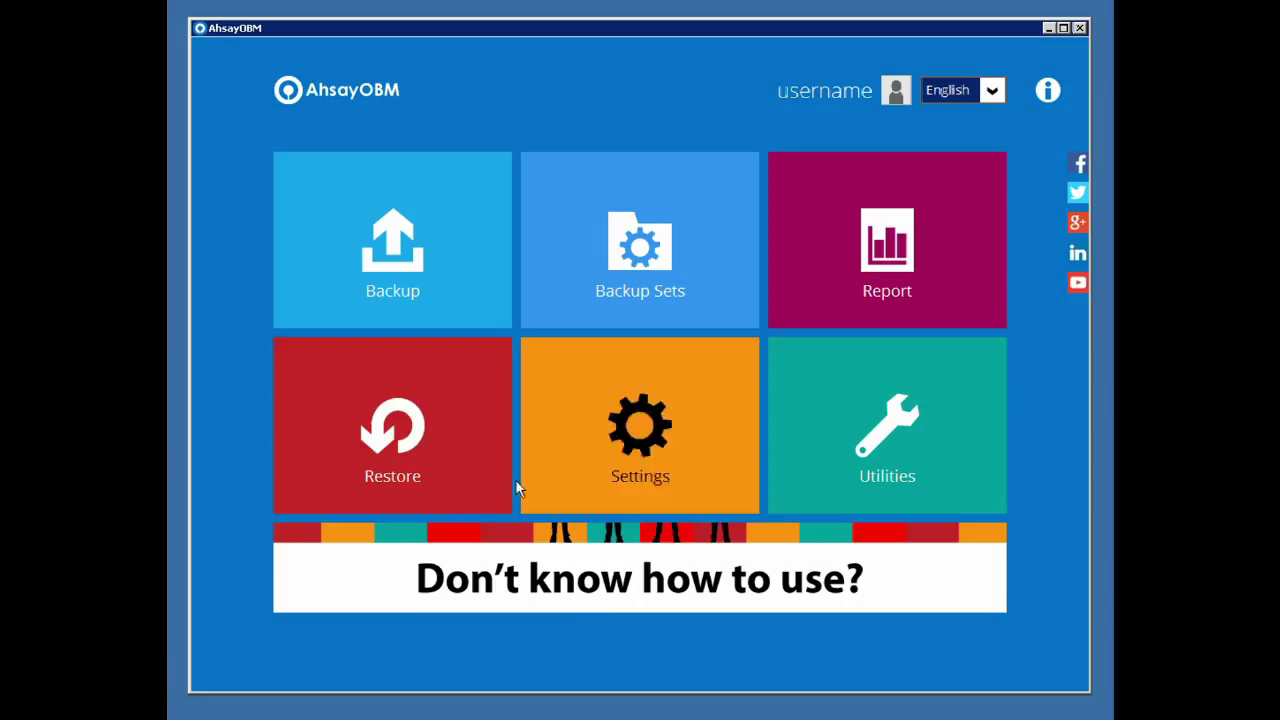
- Select Win XP Pro from the VMware VM backup set on Local-1, Latest version, for restore
{"action": "left_click", "coordinate": [392, 424]}
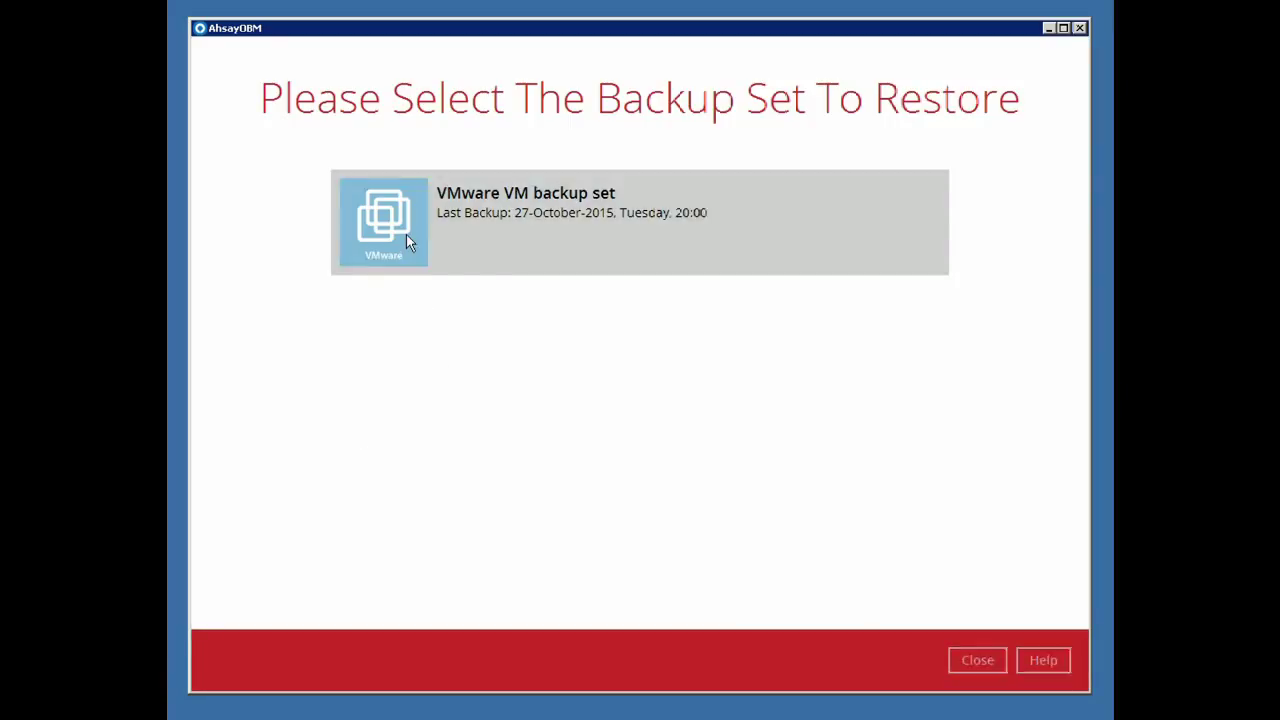
{"action": "left_click", "coordinate": [640, 220]}
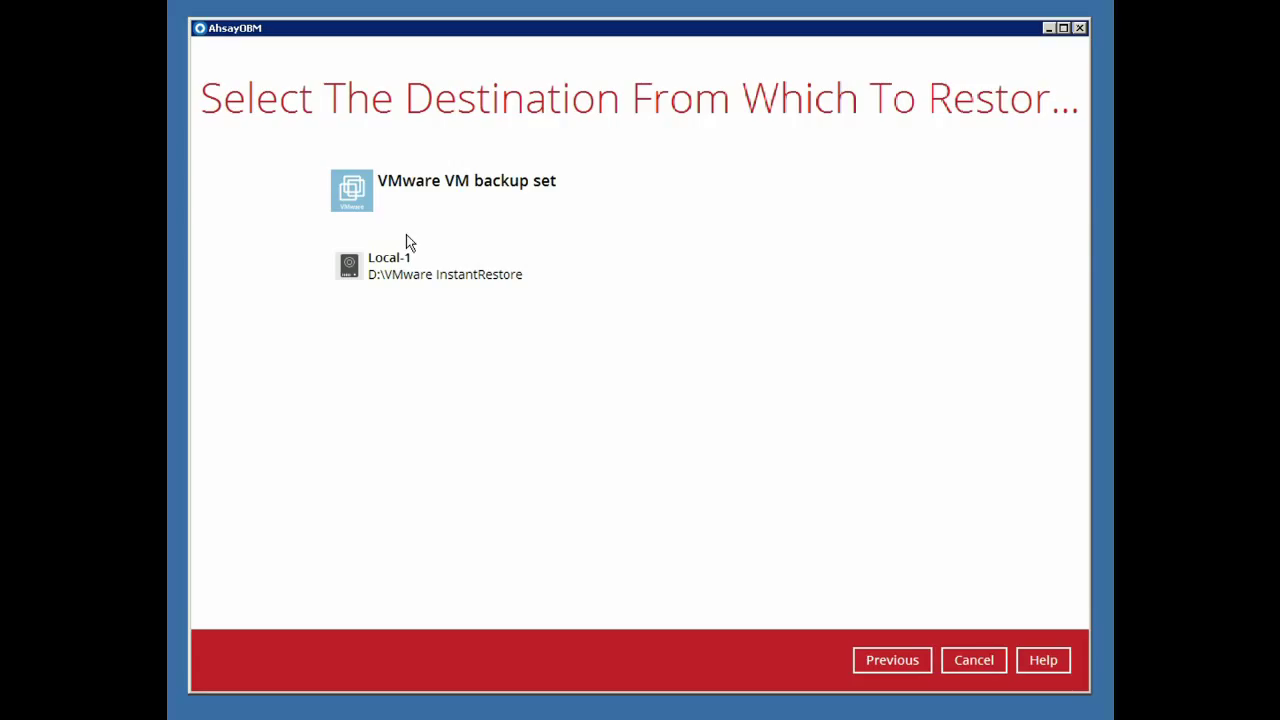
{"action": "left_click", "coordinate": [640, 265]}
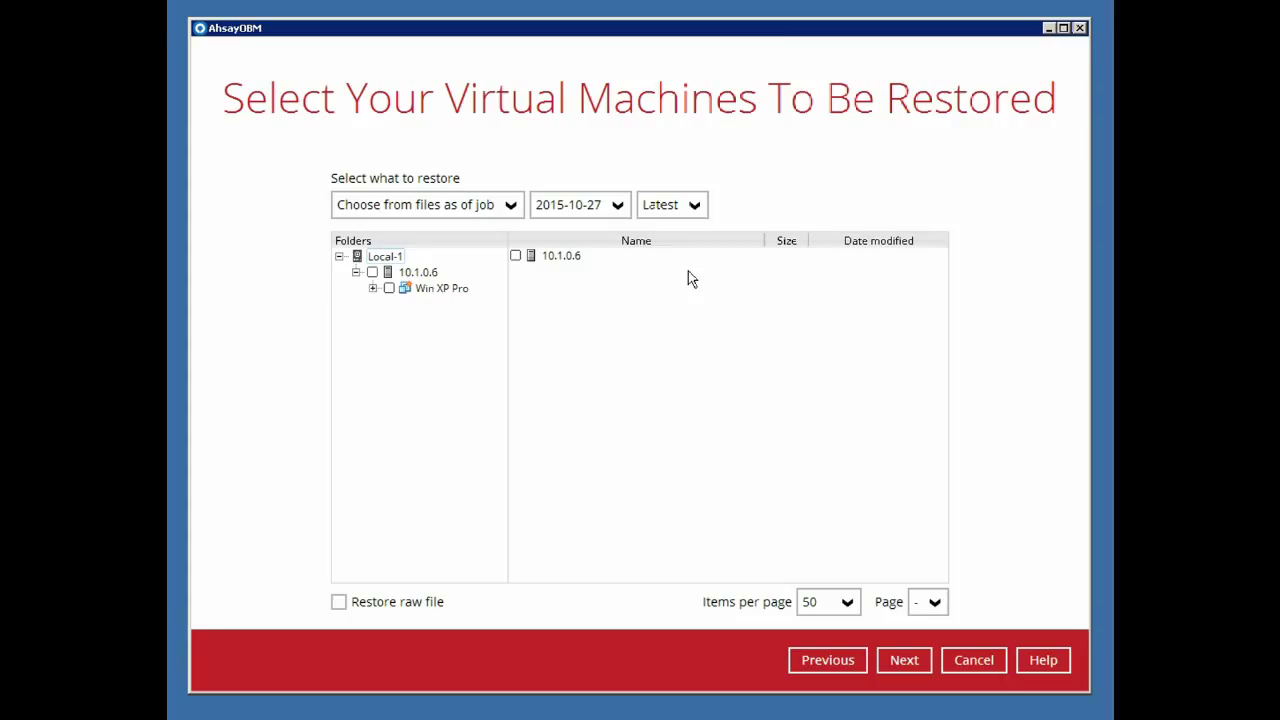
{"action": "mouse_move", "coordinate": [393, 306]}
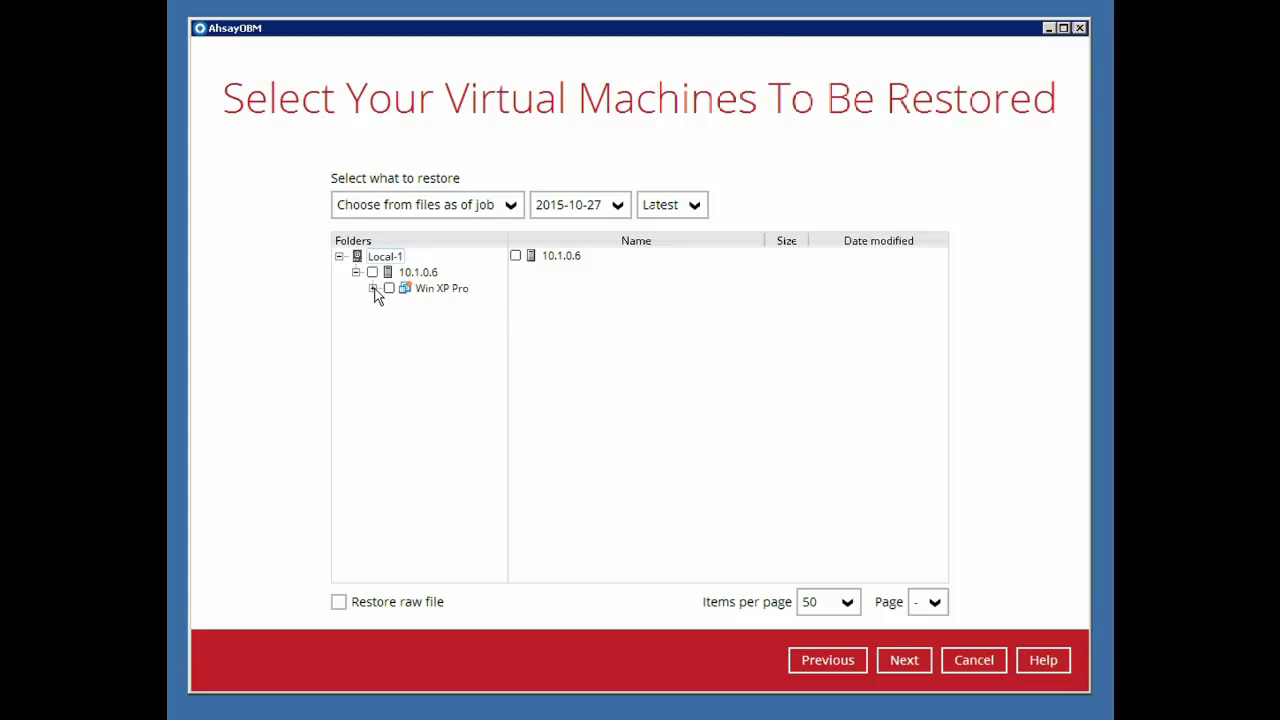
{"action": "left_click", "coordinate": [373, 288]}
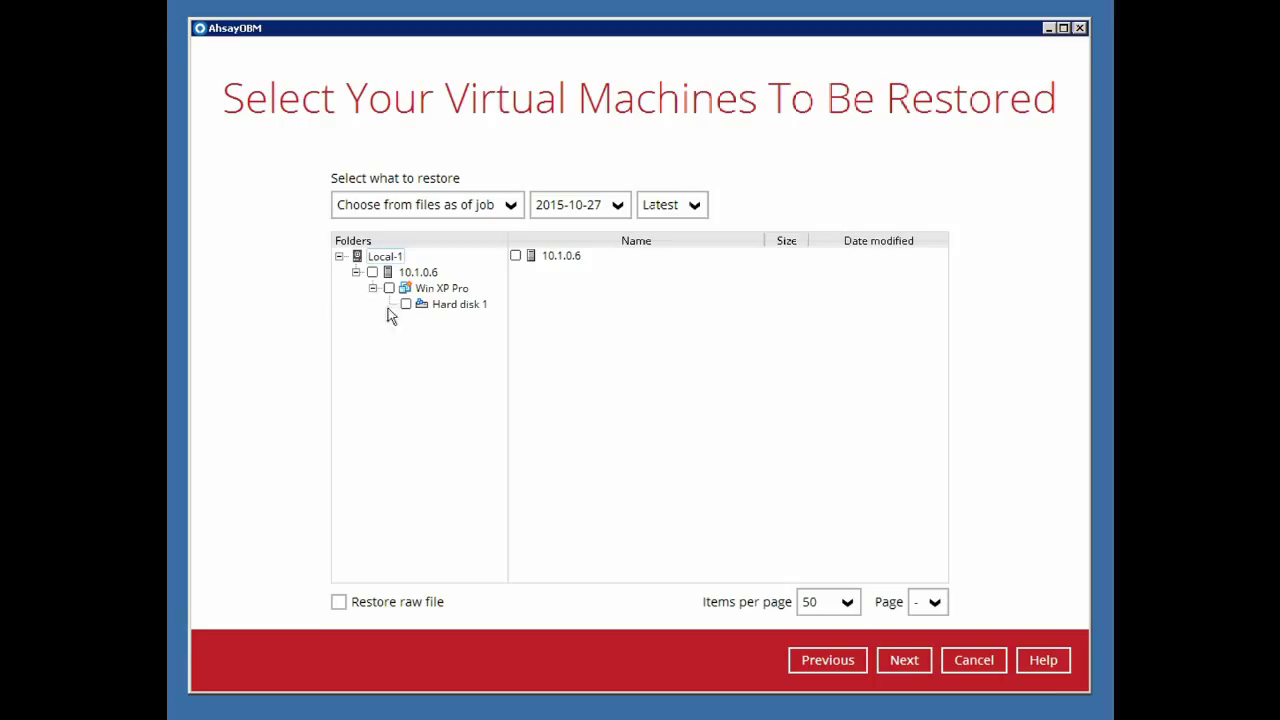
{"action": "left_click", "coordinate": [671, 204]}
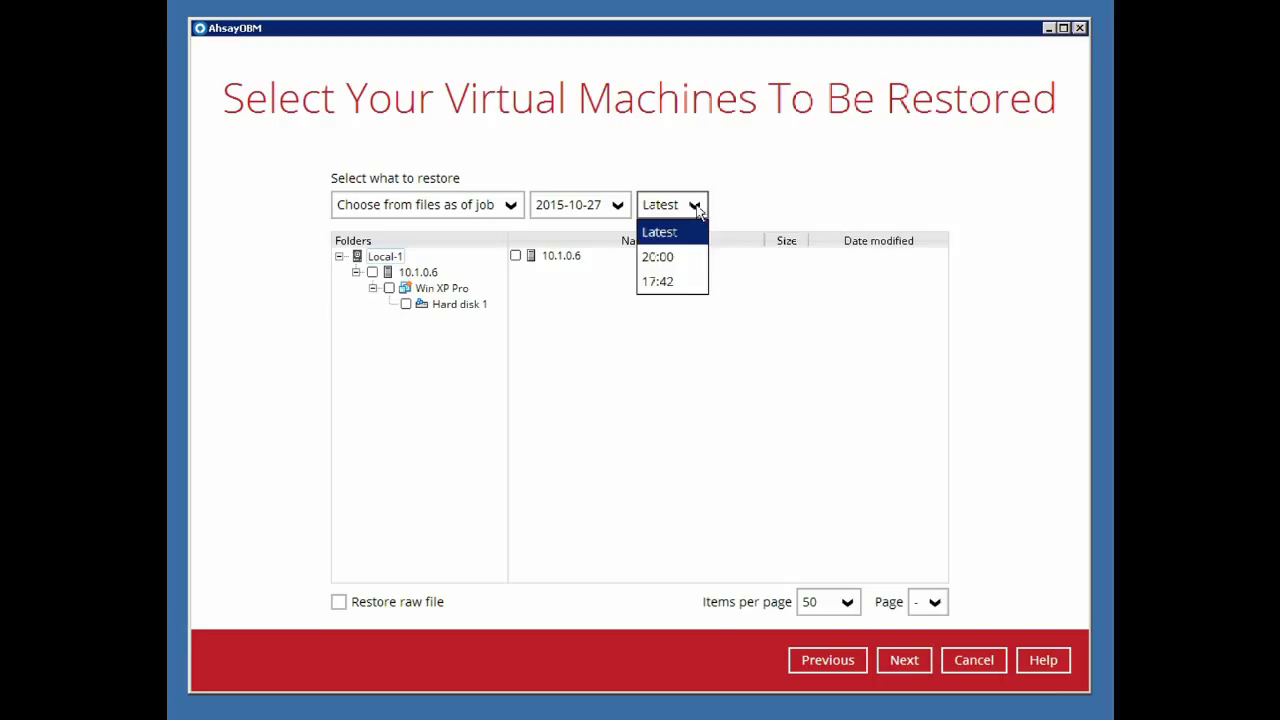
{"action": "left_click", "coordinate": [659, 231]}
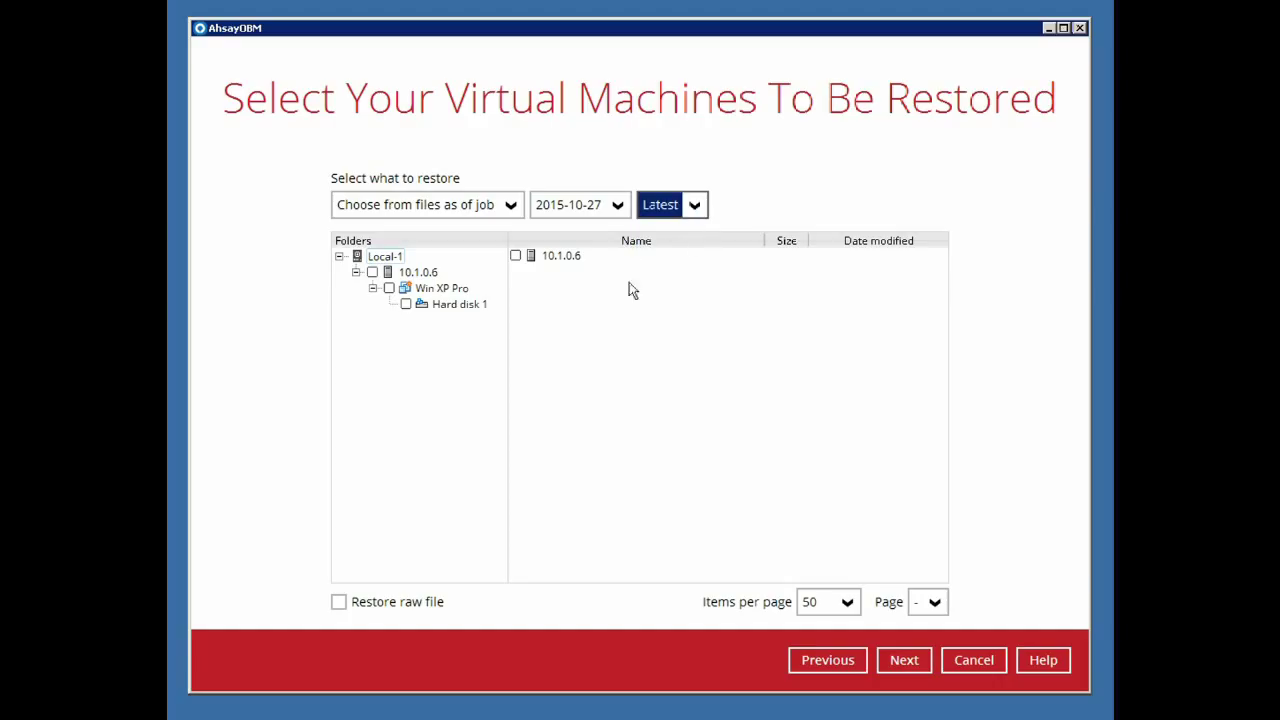
{"action": "mouse_move", "coordinate": [532, 408]}
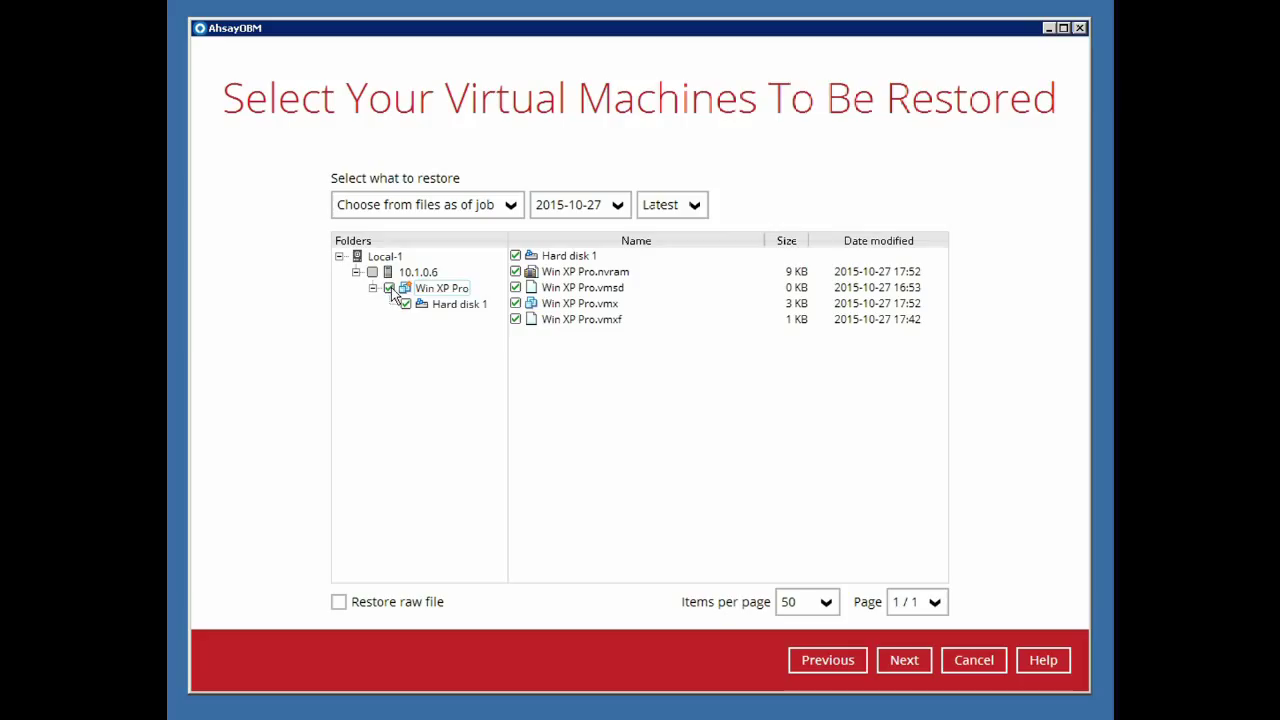
{"action": "mouse_move", "coordinate": [870, 472]}
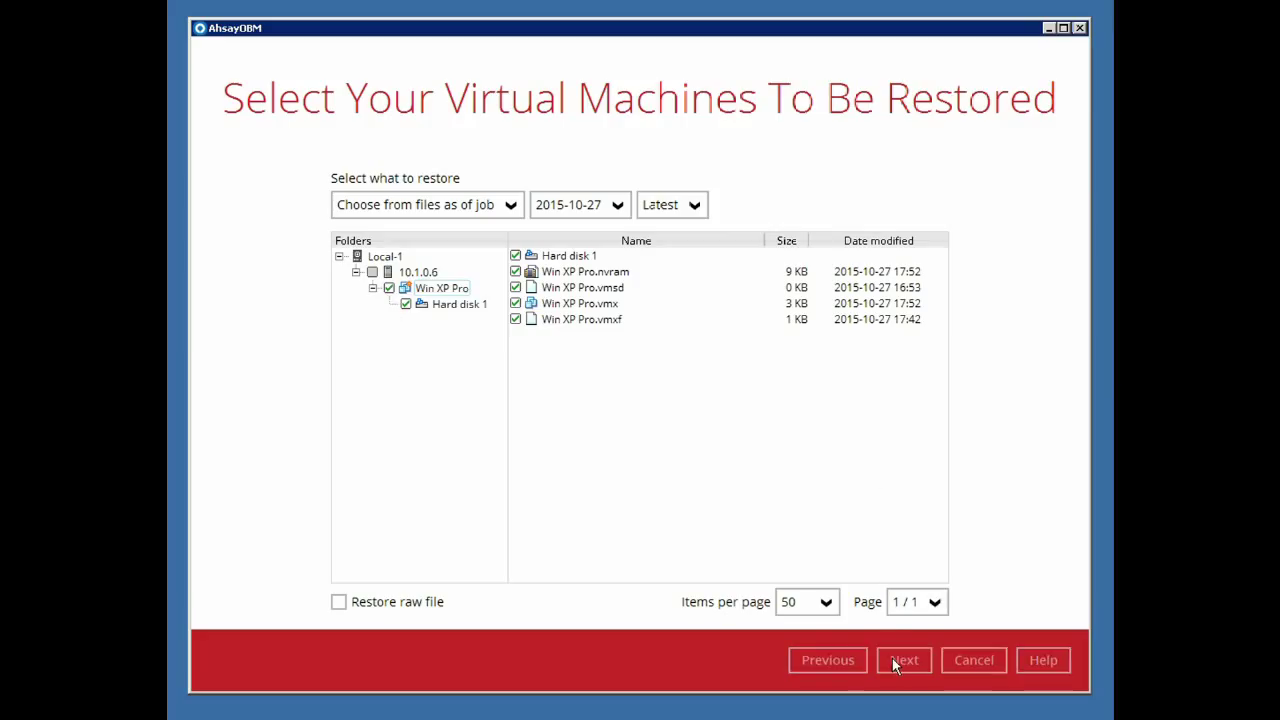
{"action": "left_click", "coordinate": [902, 660]}
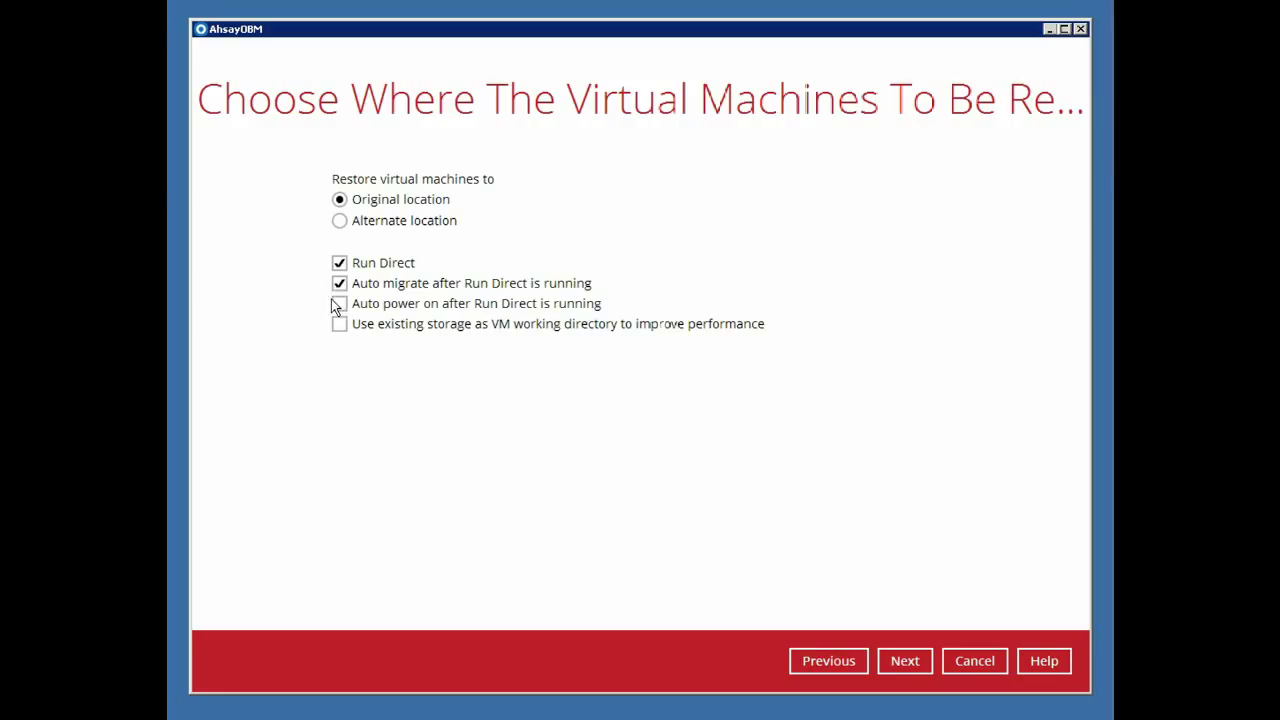
- Enable 'Auto power on after Run Direct' and 'Use existing storage as VM working directory'
{"action": "left_click", "coordinate": [339, 303]}
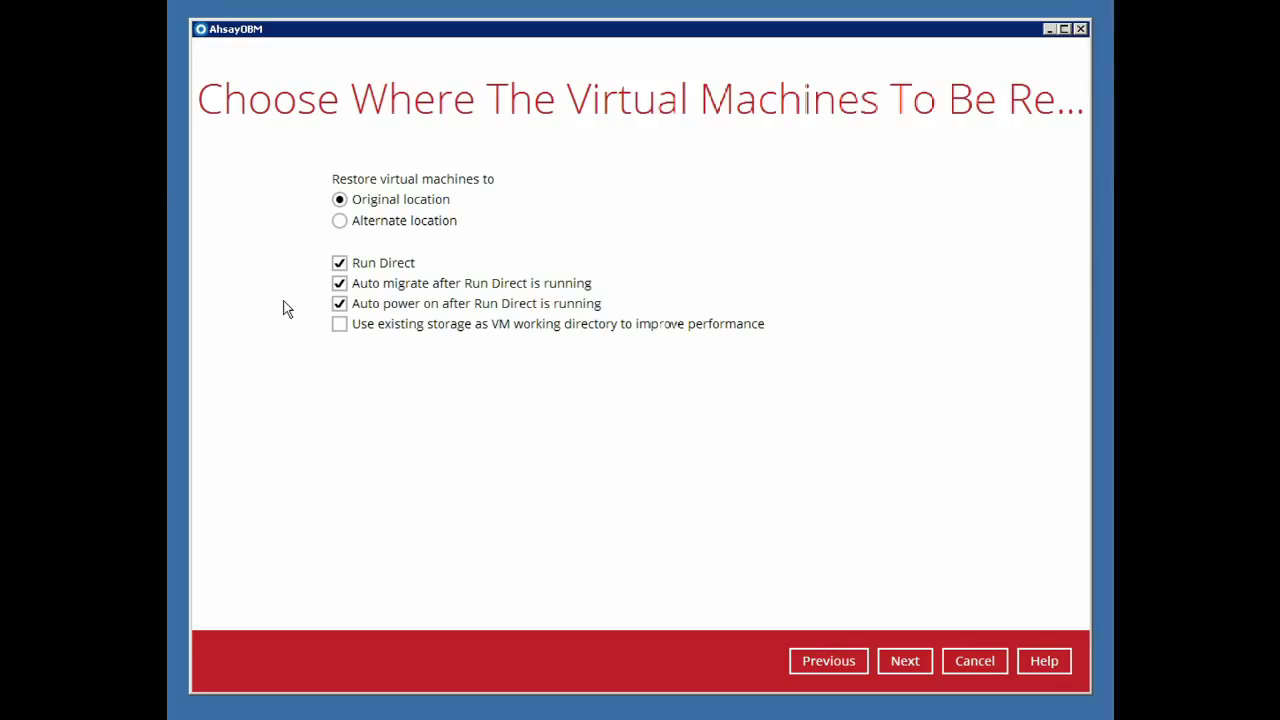
{"action": "mouse_move", "coordinate": [333, 330]}
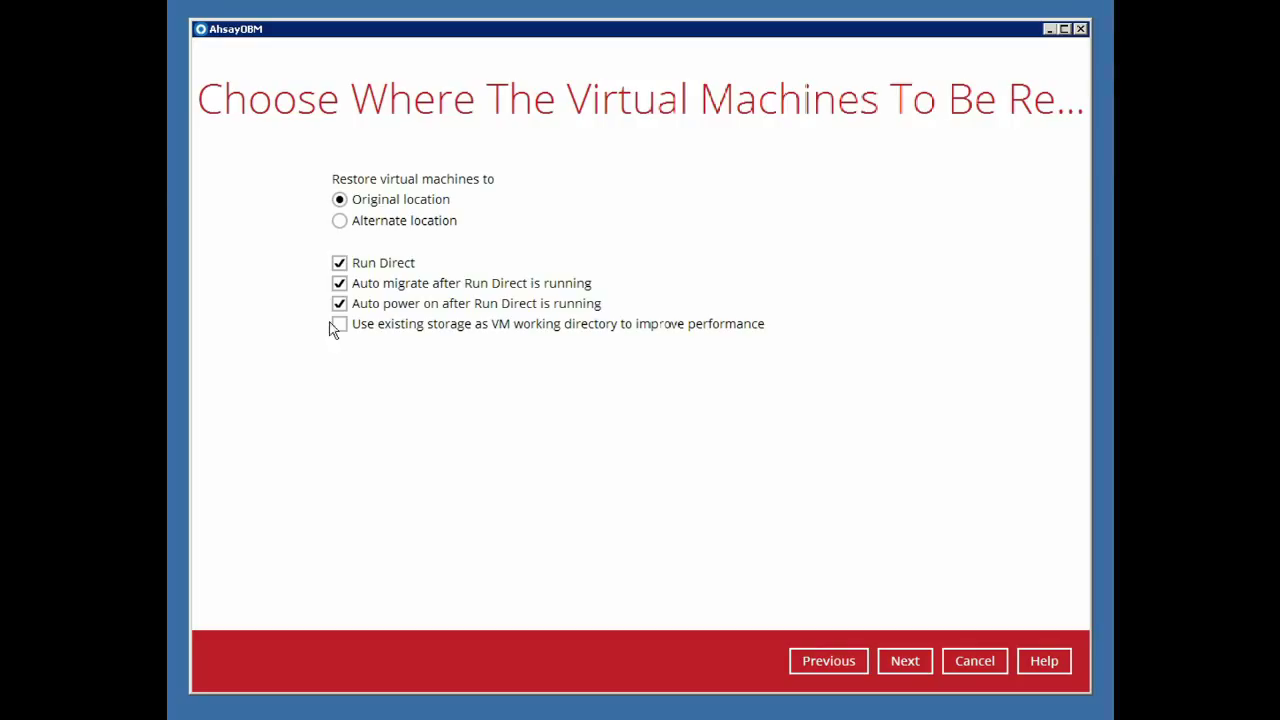
{"action": "left_click", "coordinate": [340, 323]}
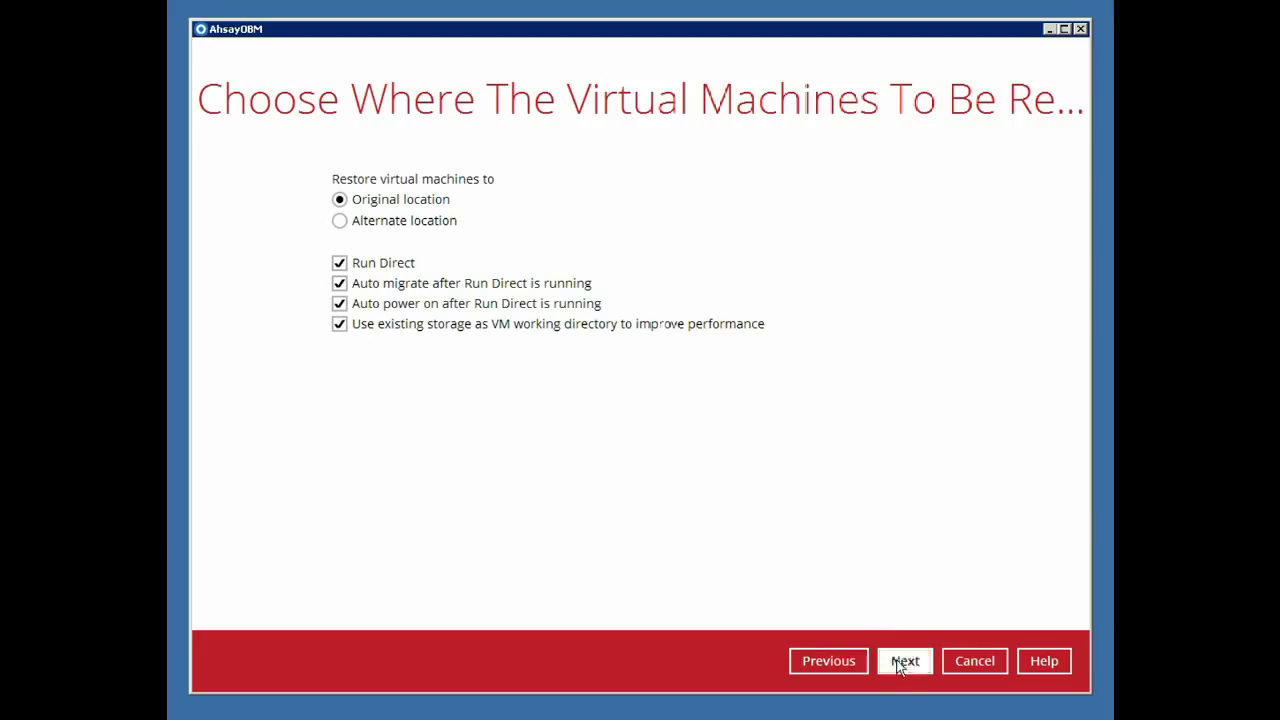
- Start the restore, keeping C:\Users\Administrator\temp as the temporary directory
{"action": "left_click", "coordinate": [904, 660]}
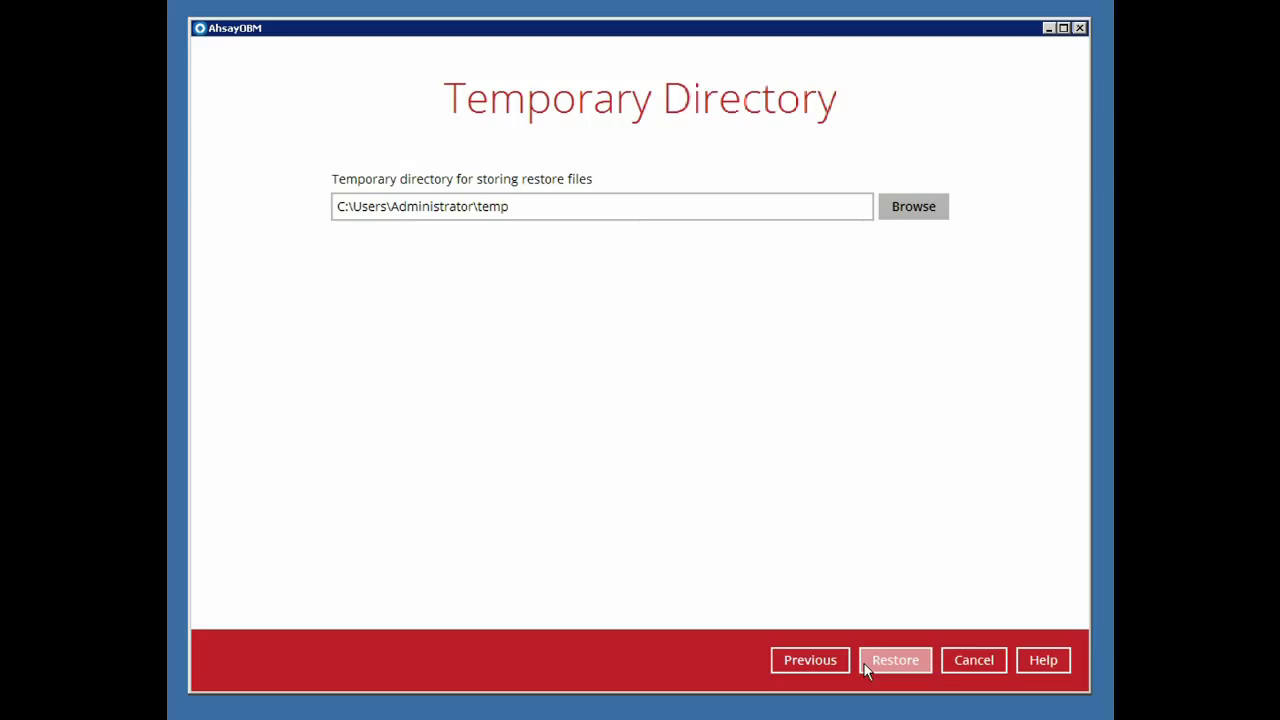
{"action": "left_click", "coordinate": [894, 660]}
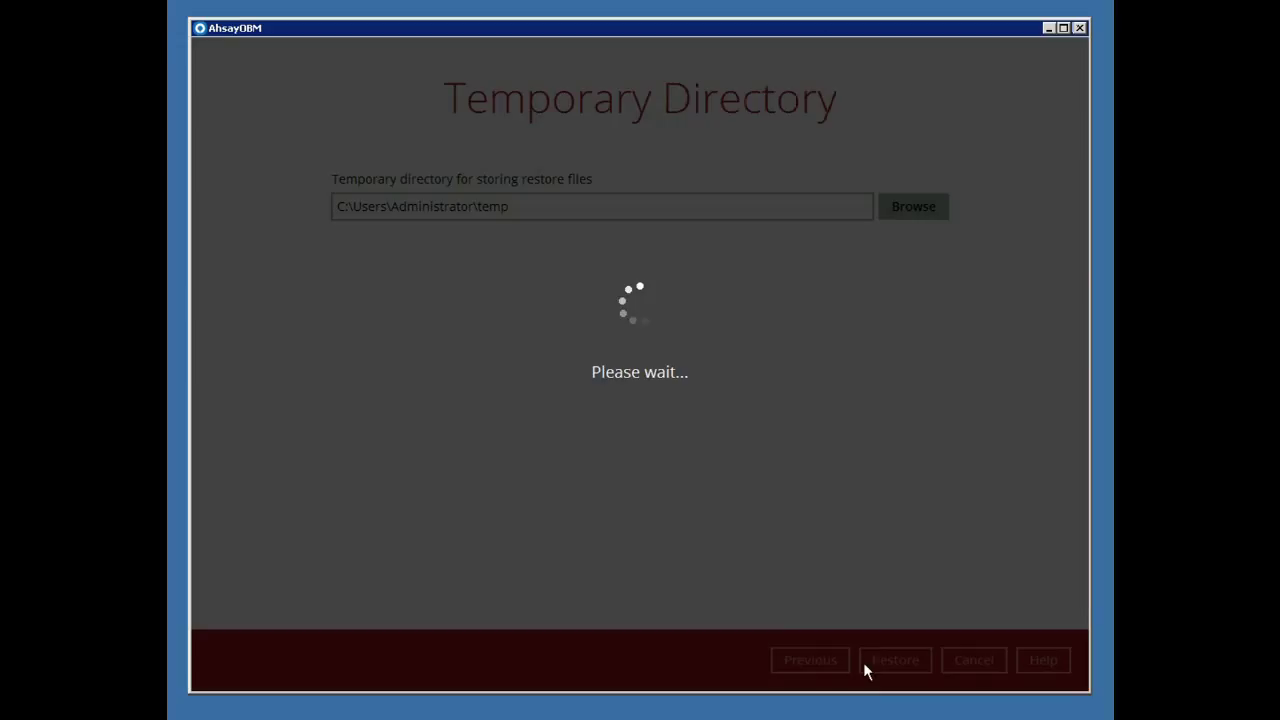
{"action": "left_click", "coordinate": [893, 659]}
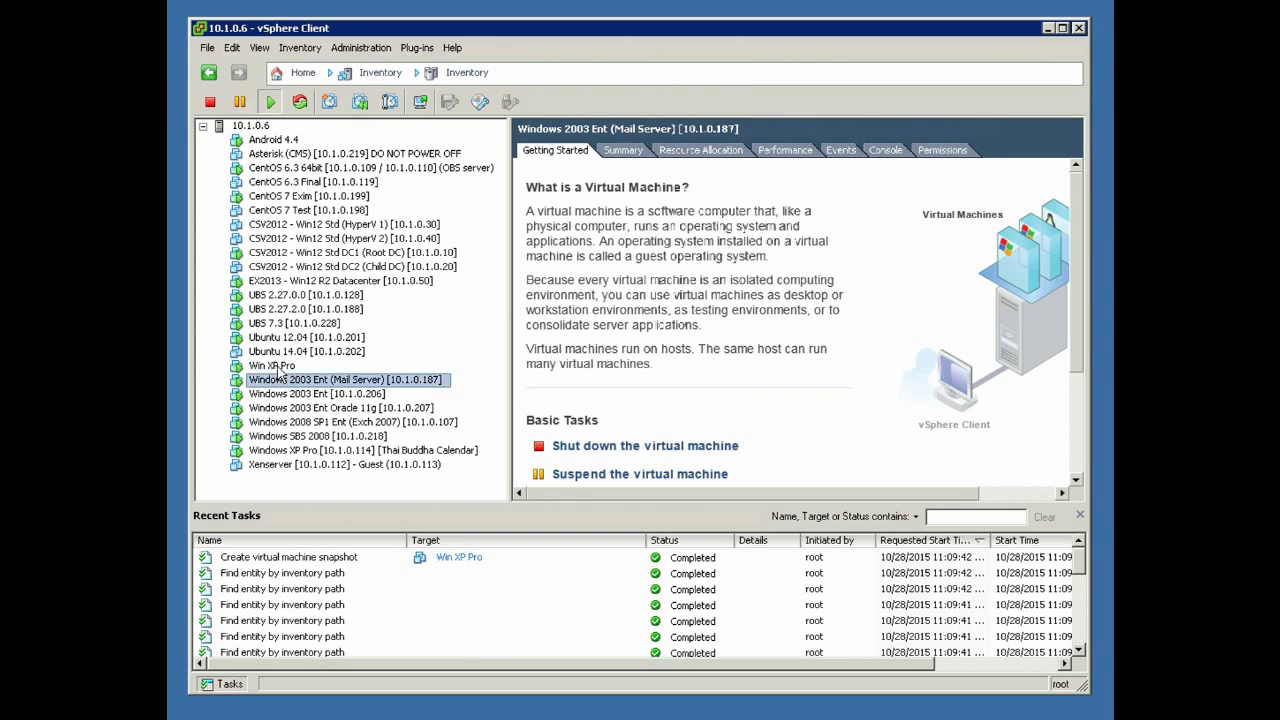
- In Win XP Pro's console, type 'virtual machine is already up and running' in Notepad
{"action": "left_click", "coordinate": [272, 365]}
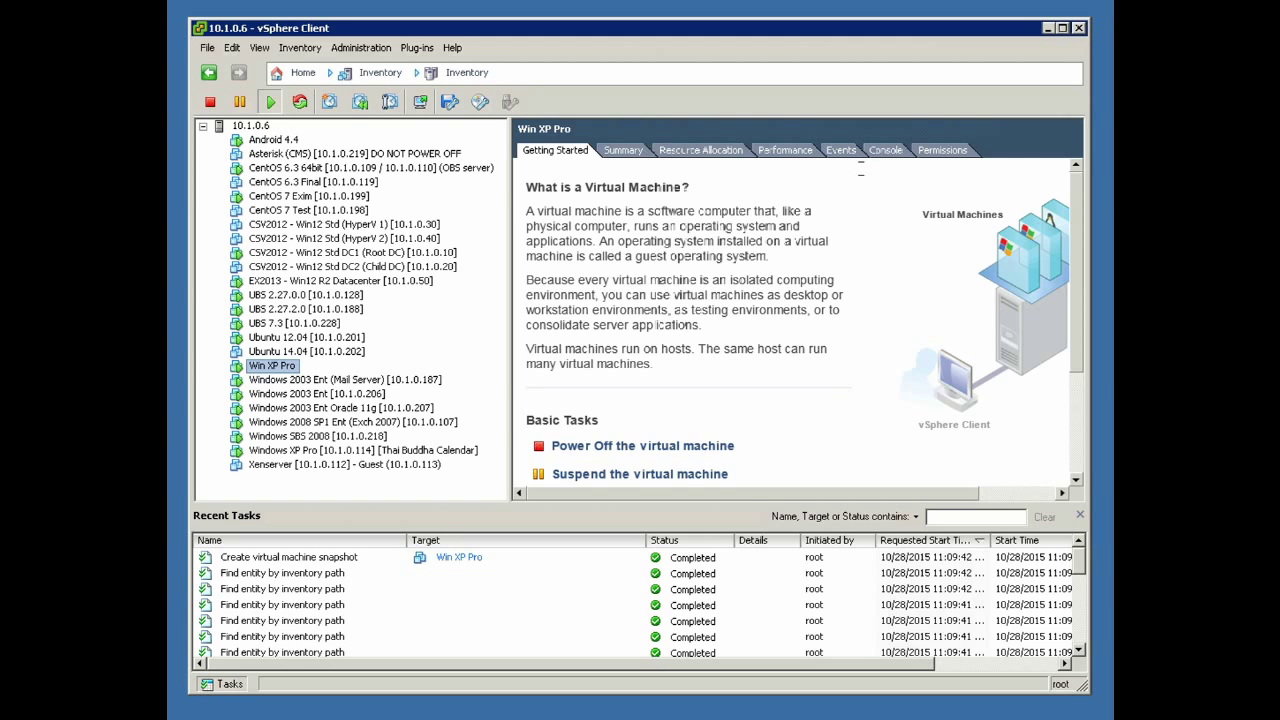
{"action": "left_click", "coordinate": [885, 149]}
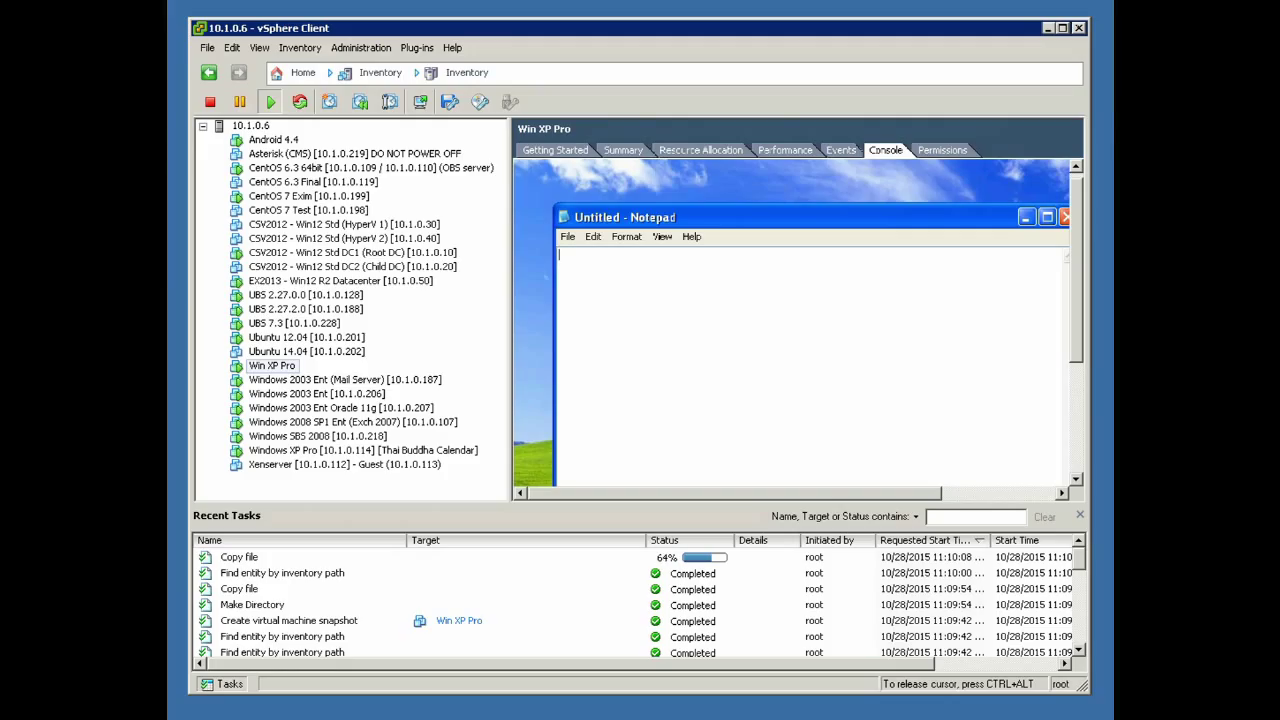
{"action": "type", "text": "virtual"}
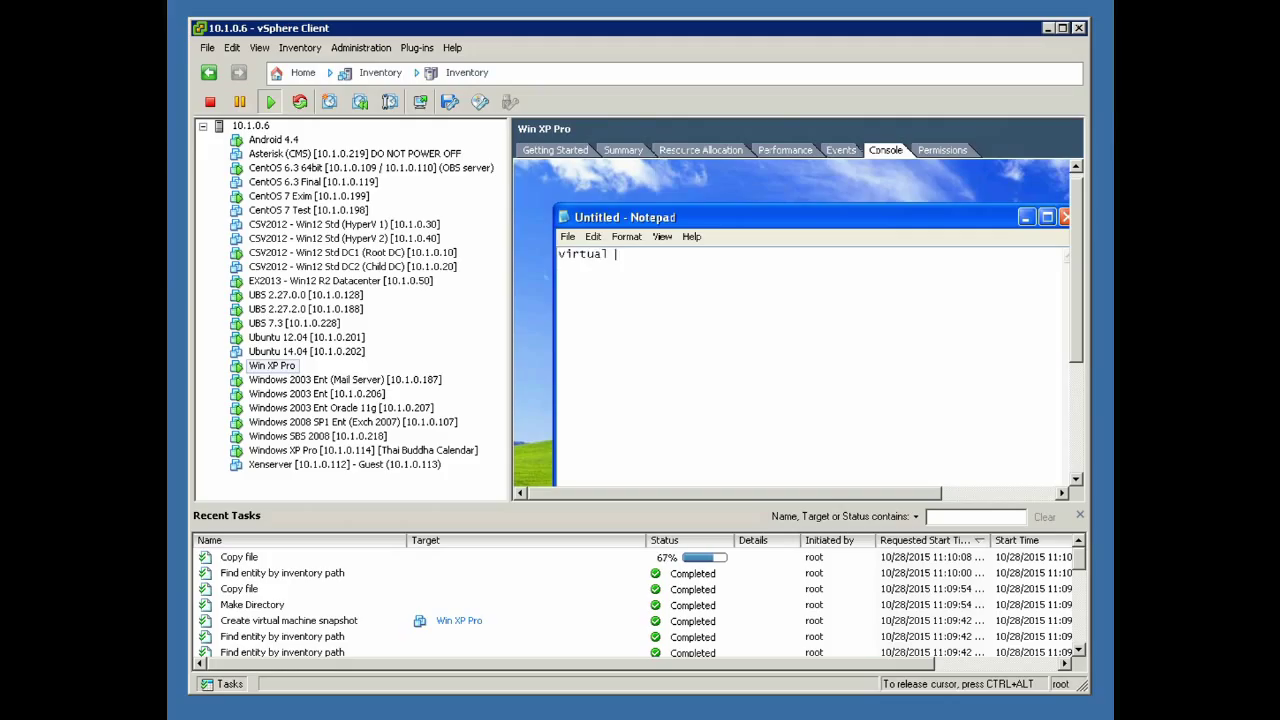
{"action": "type", "text": "machine is alread"}
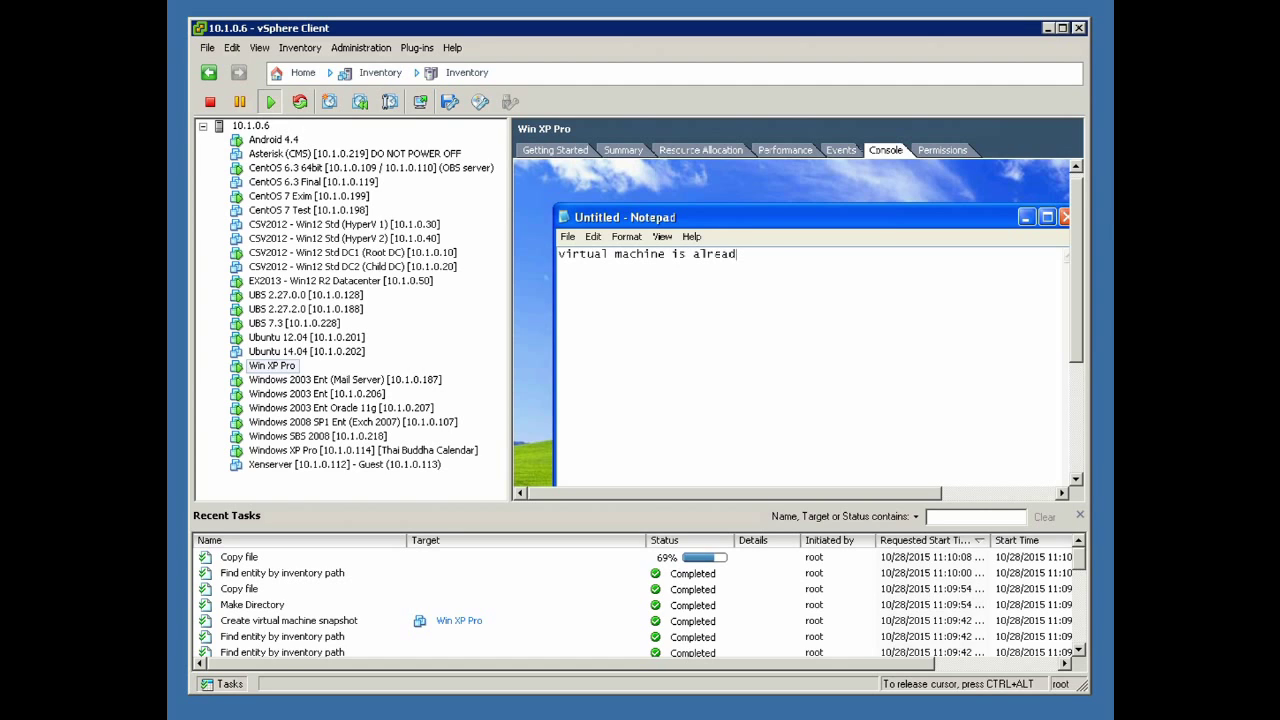
{"action": "type", "text": "up and ru"}
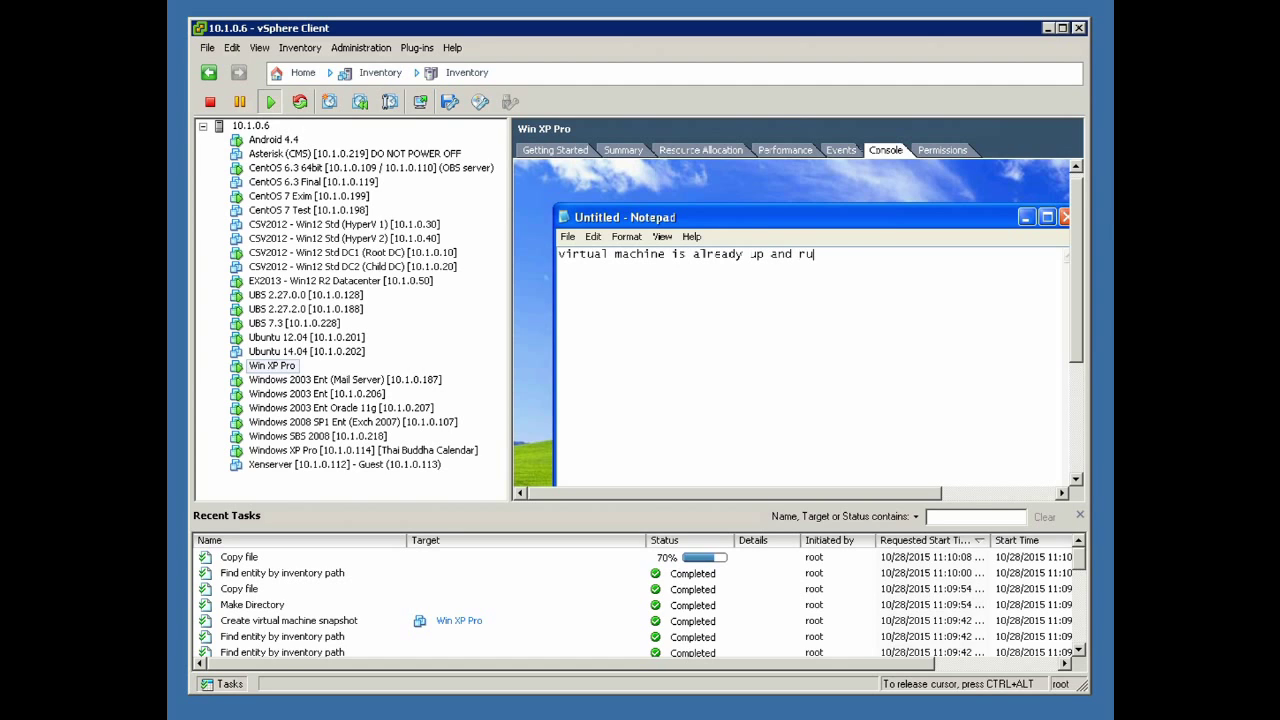
{"action": "type", "text": "nning"}
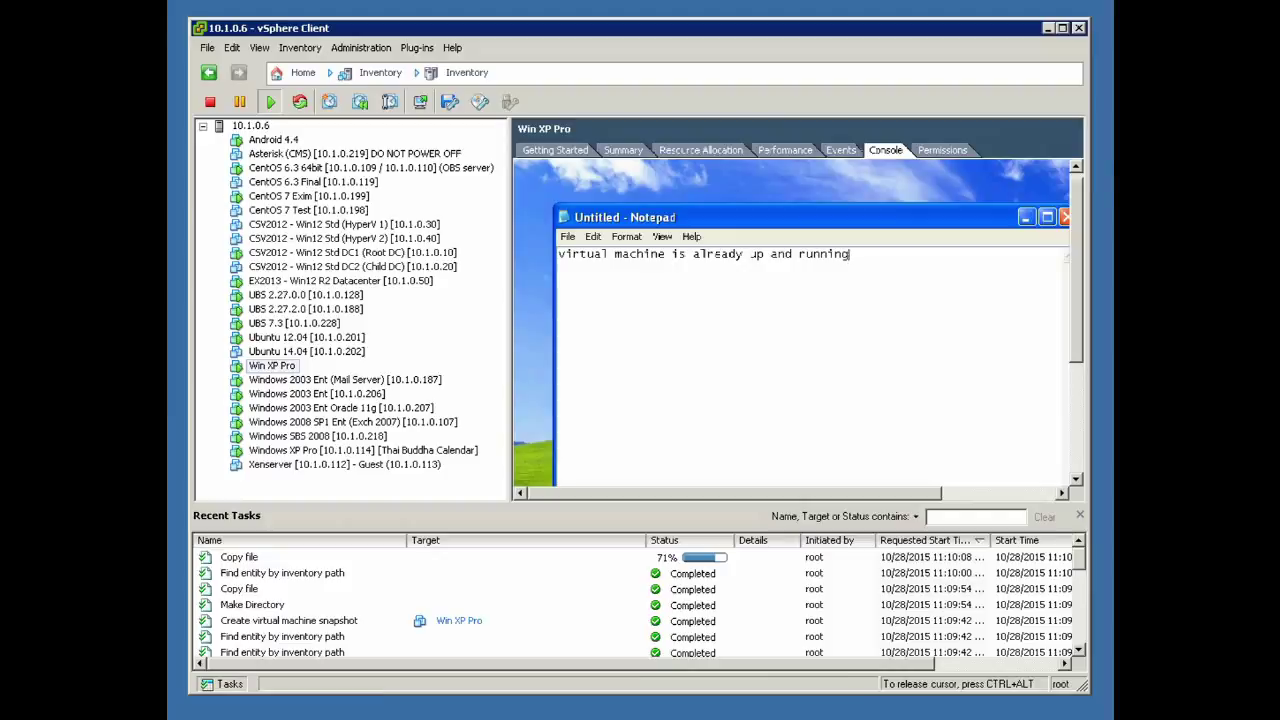